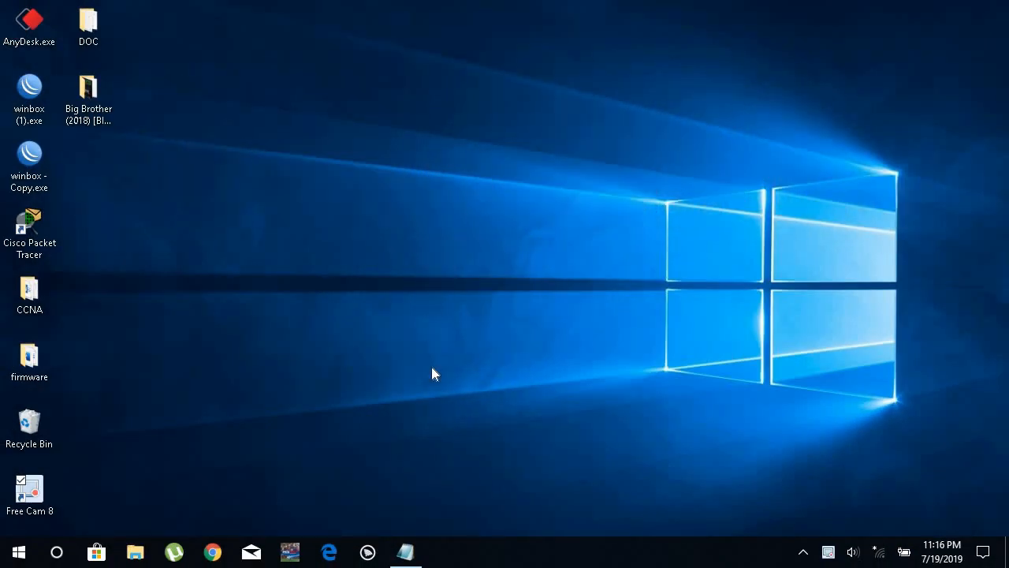
Join the secured test-1 Wi-Fi network by entering its security key
click(405, 552)
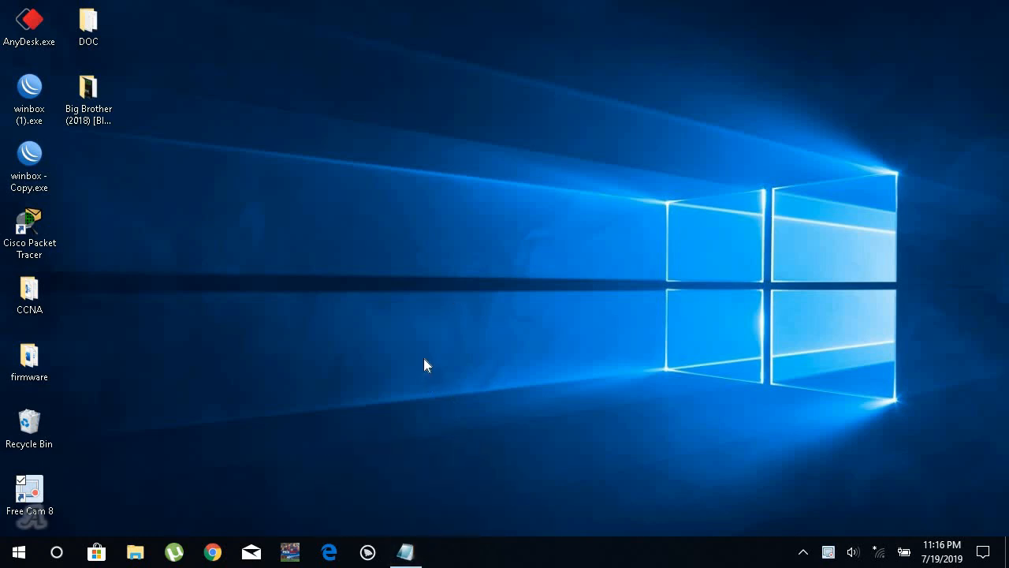
mouse_move(734, 289)
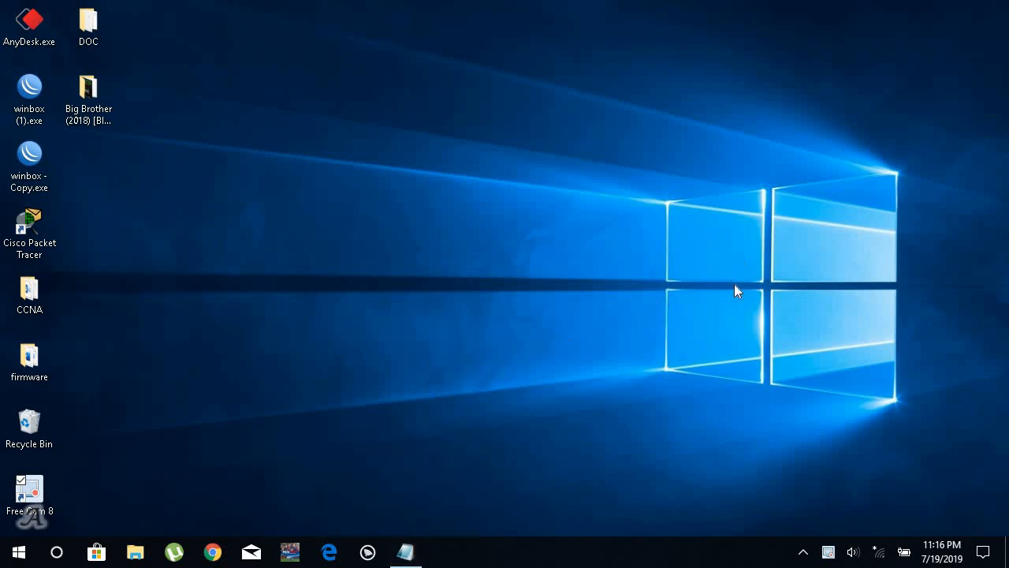
mouse_move(468, 401)
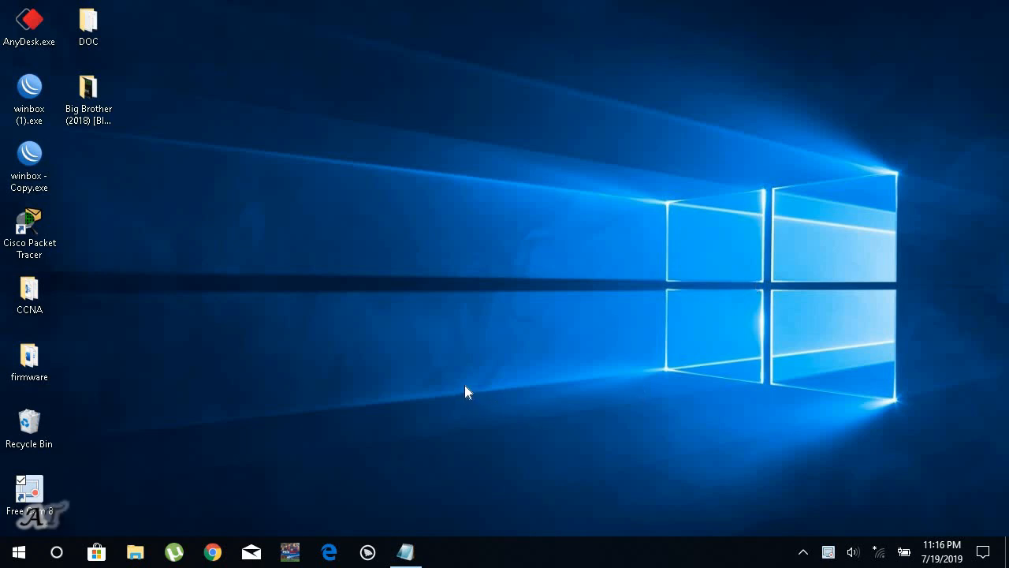
mouse_move(410, 380)
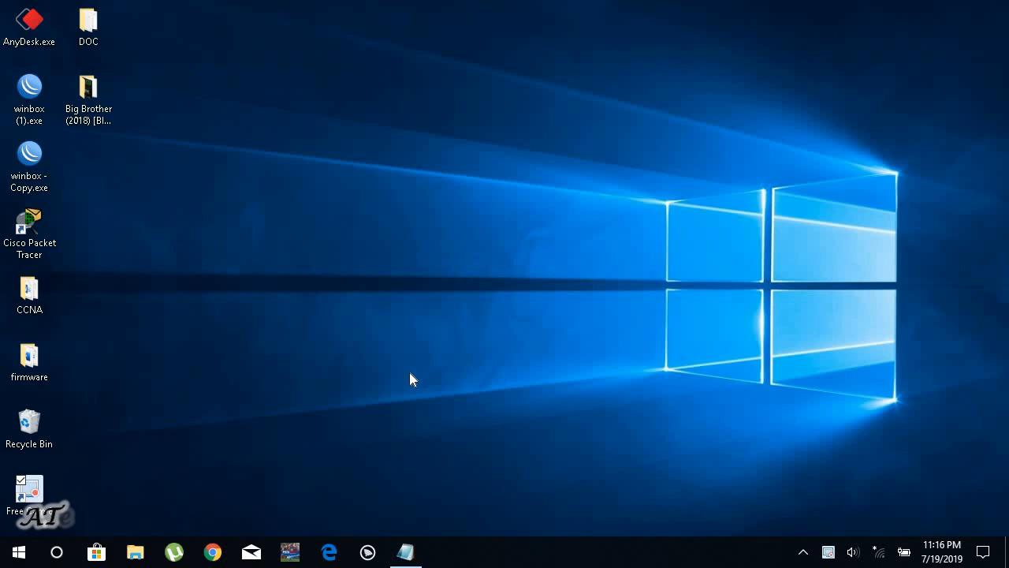
mouse_move(443, 379)
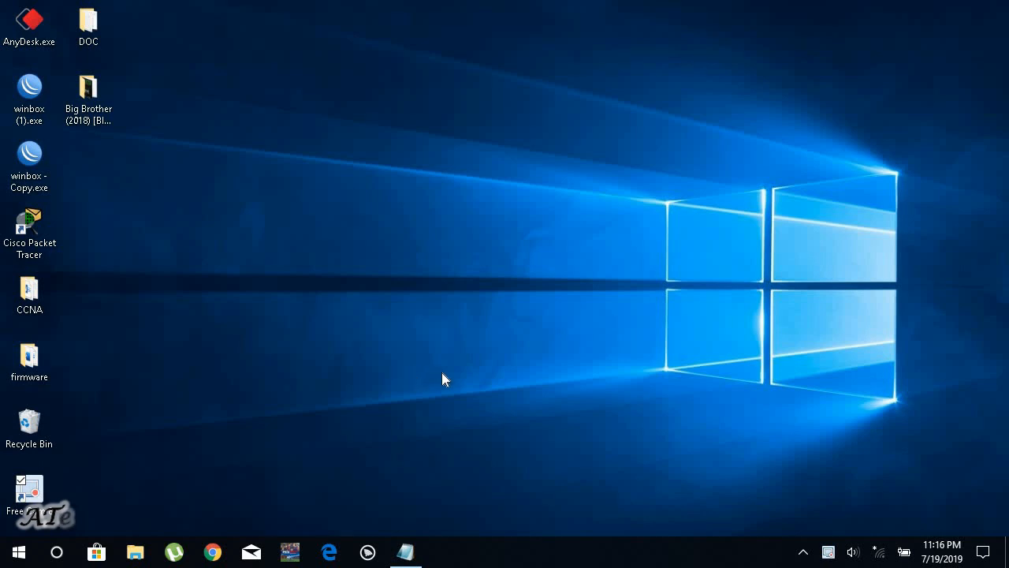
mouse_move(491, 407)
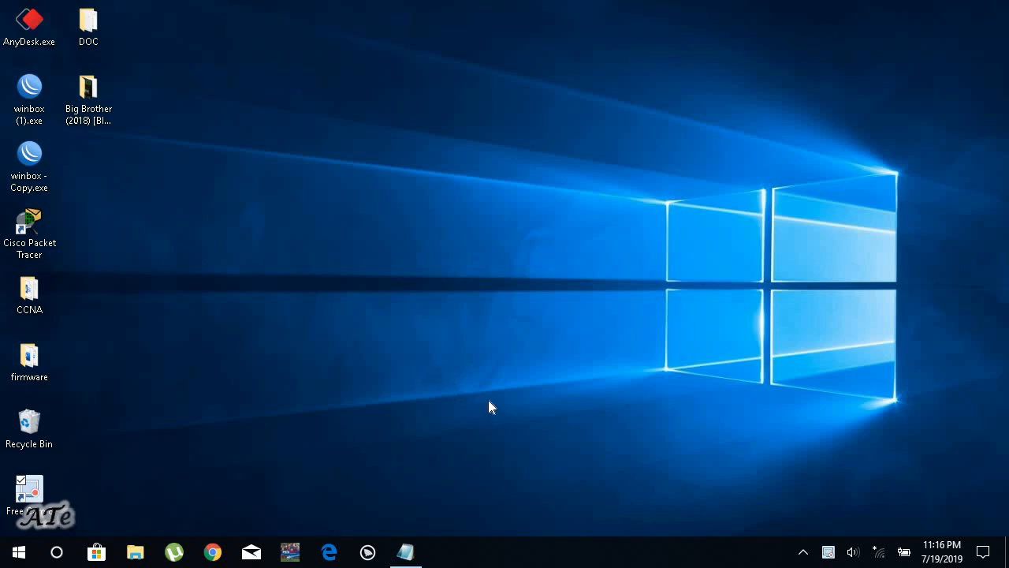
mouse_move(637, 404)
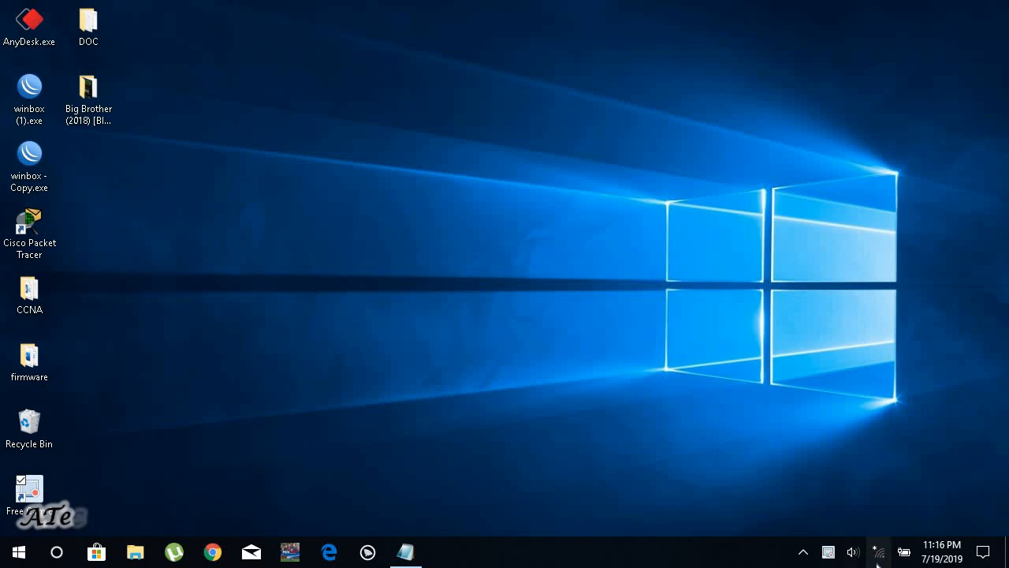
click(878, 551)
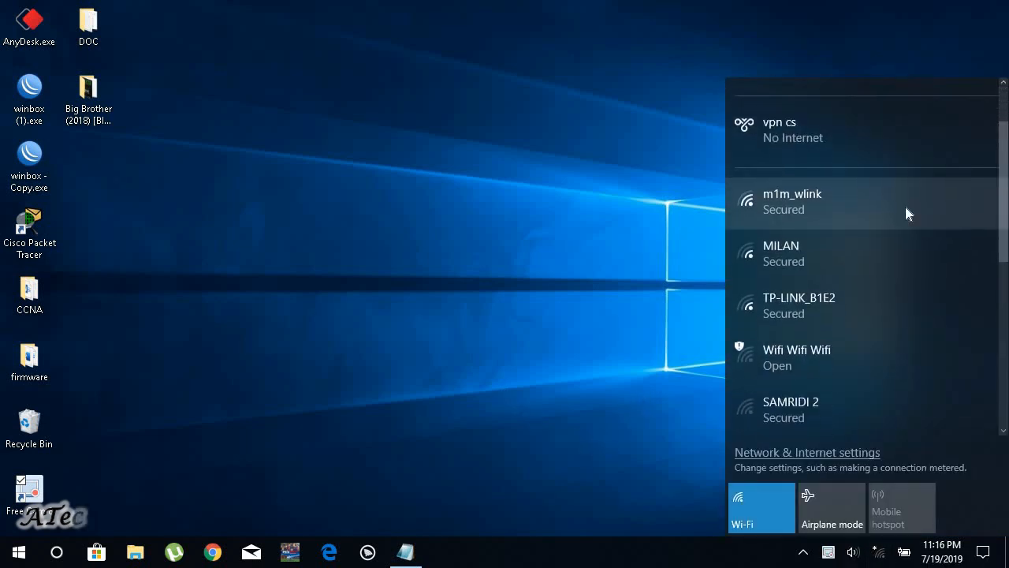
scroll(down, 3)
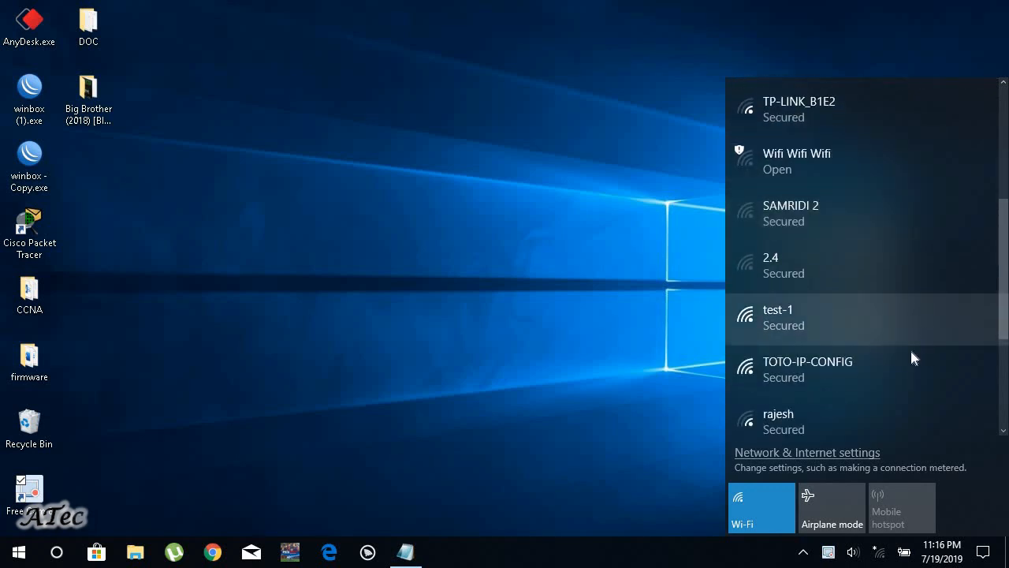
mouse_move(888, 327)
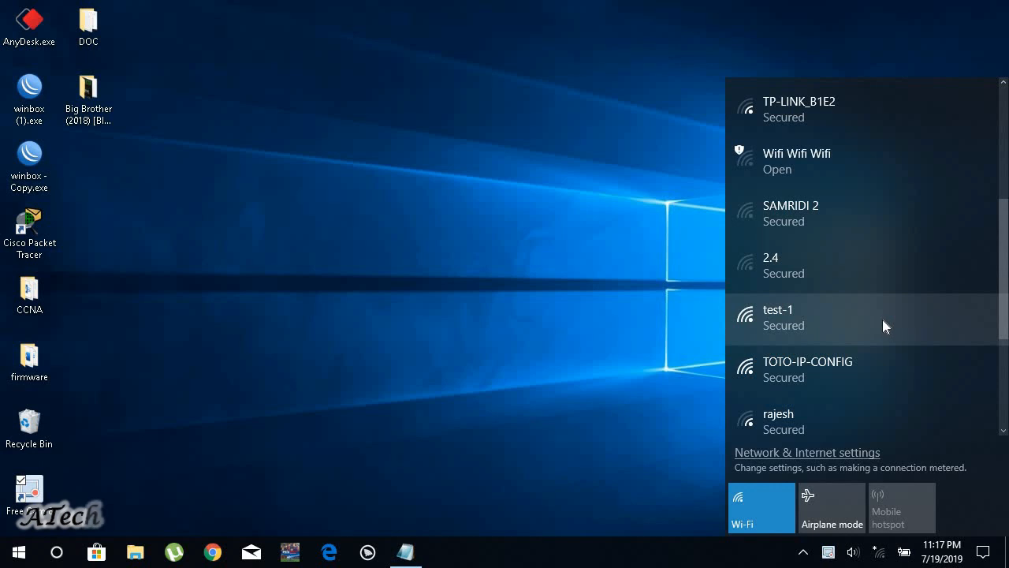
mouse_move(828, 326)
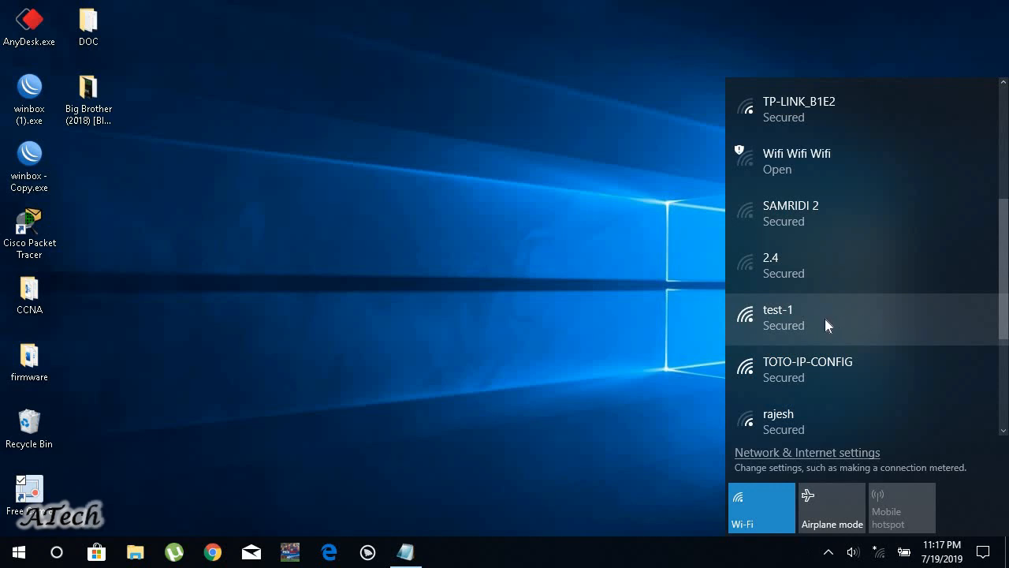
click(789, 317)
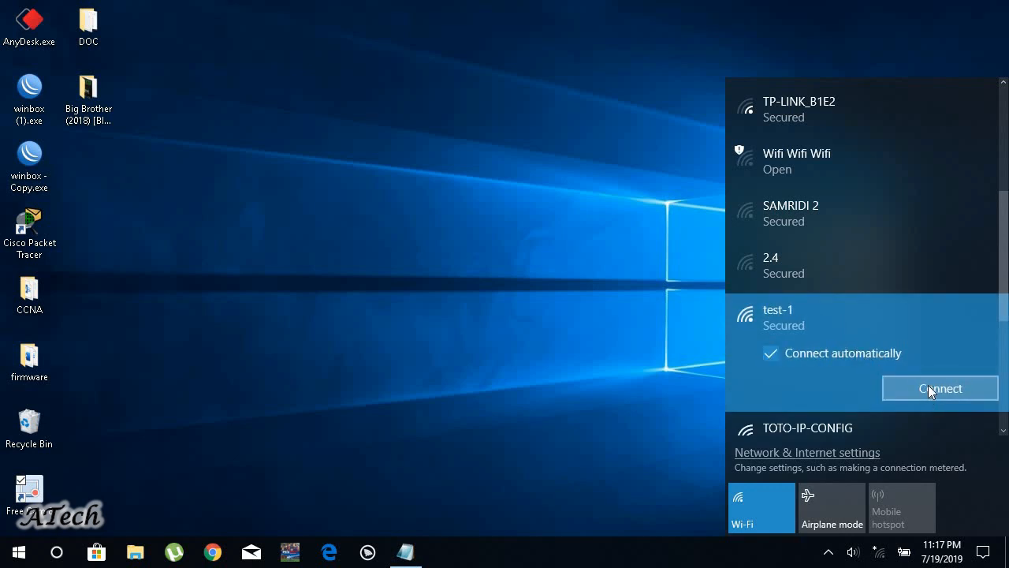
click(940, 388)
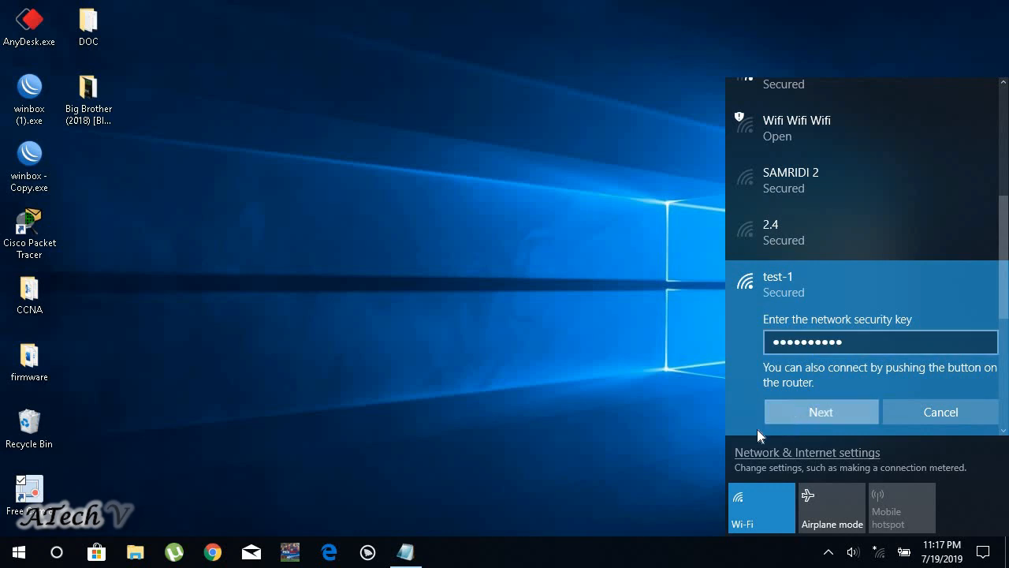
click(821, 412)
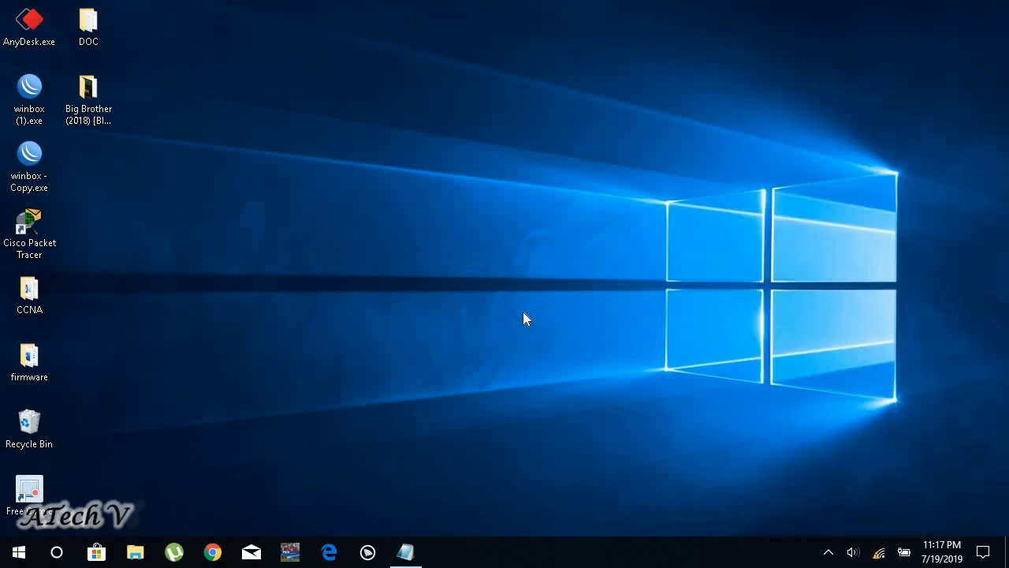
mouse_move(407, 464)
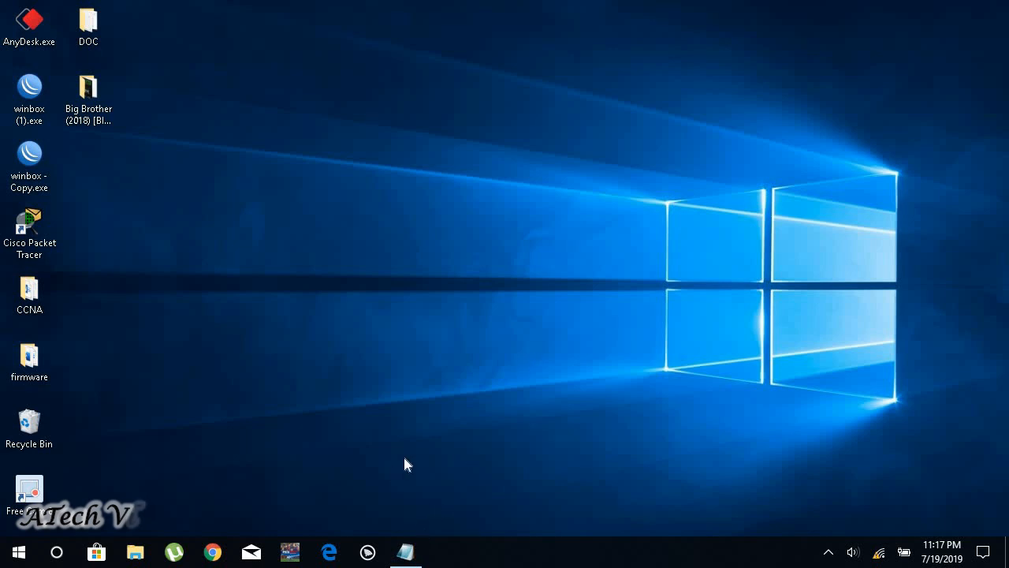
Launch cmd and run ipconfig to find gateway 192.168.1.1 and address 192.168.1.11
click(328, 551)
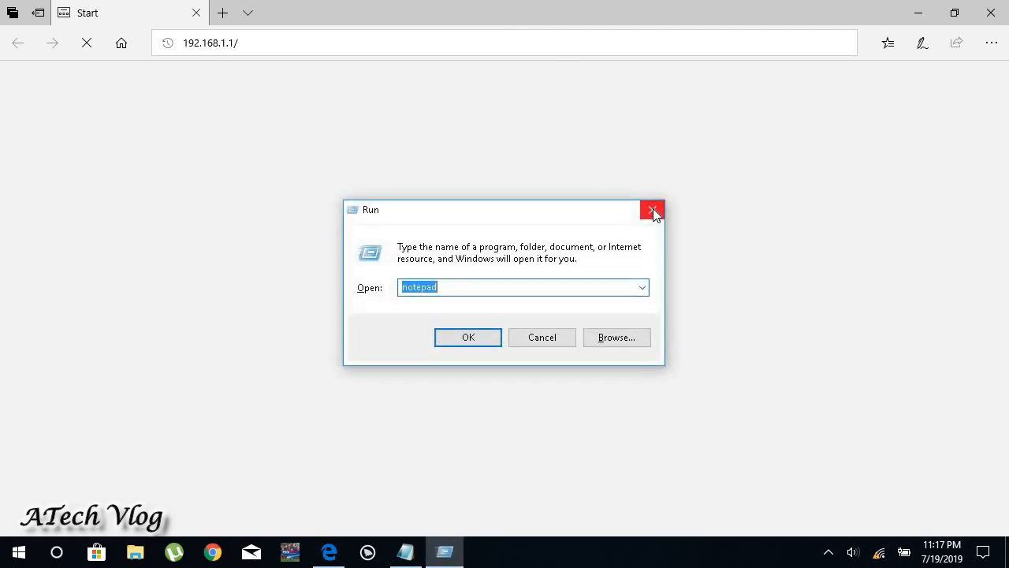
text(cmd)
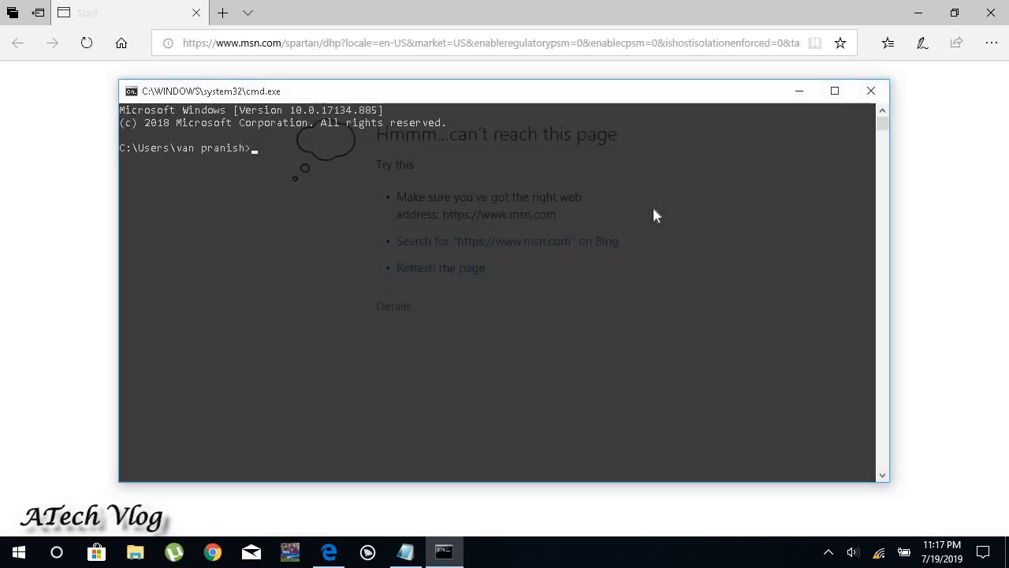
text(ipconfig)
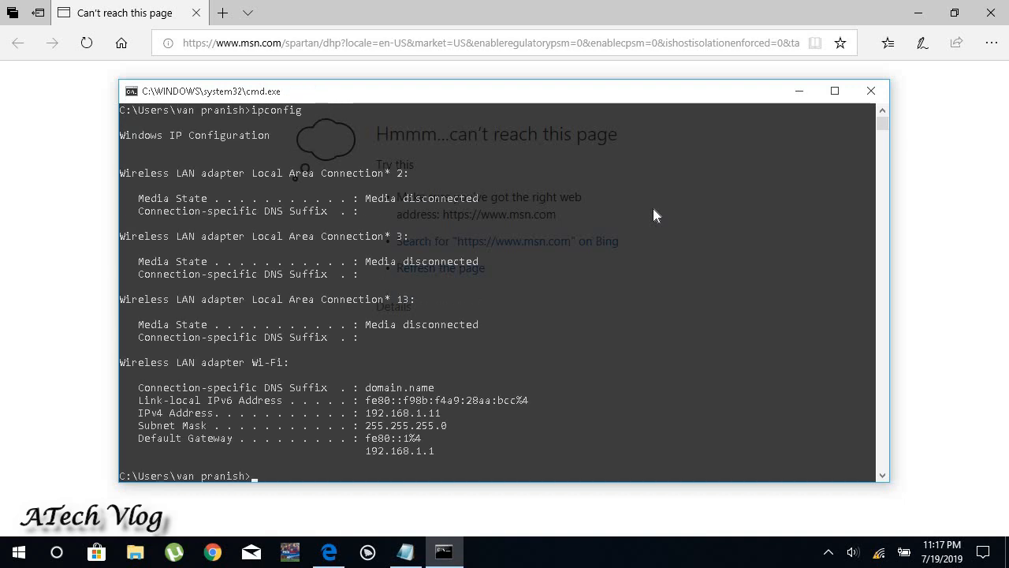
mouse_move(439, 456)
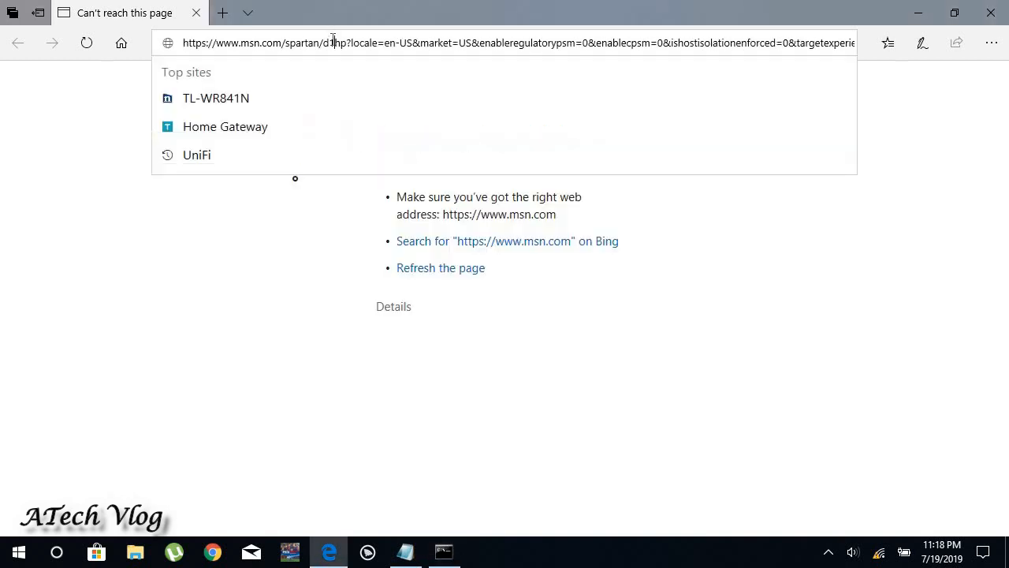
Load the router admin page at 192.168.1.1 in Edge
text(192.168.1.1/)
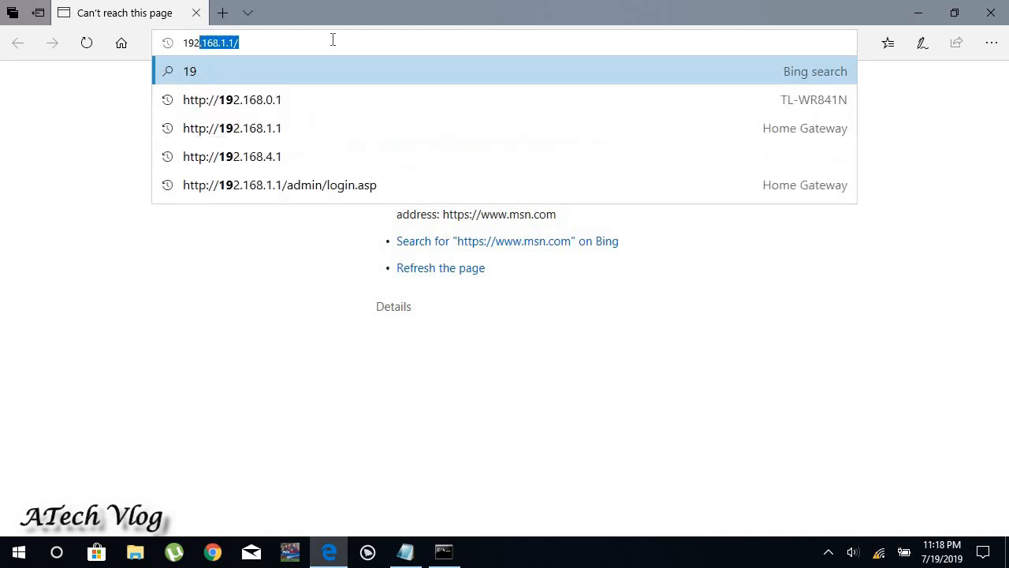
text(192.168.1.1)
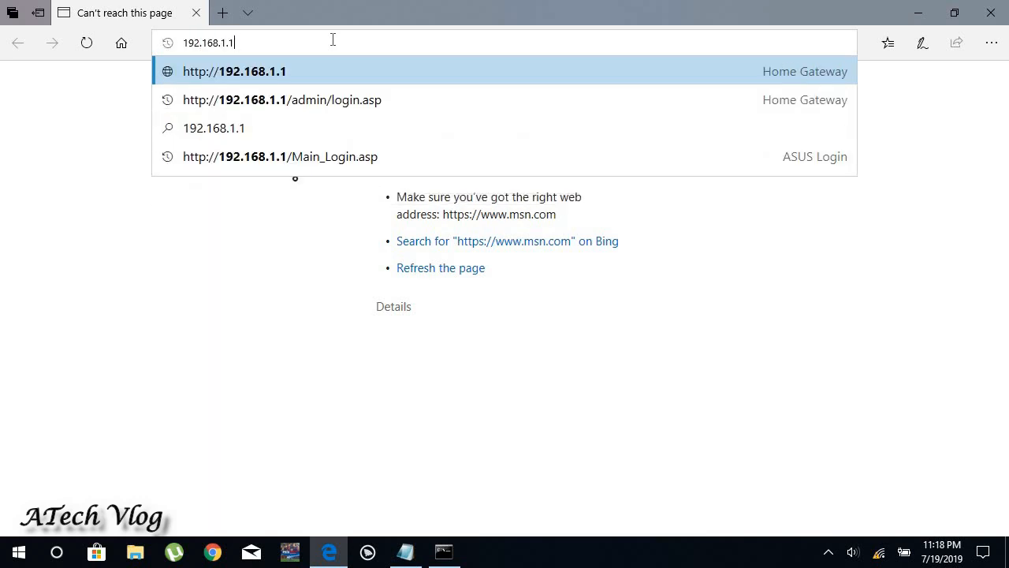
click(281, 99)
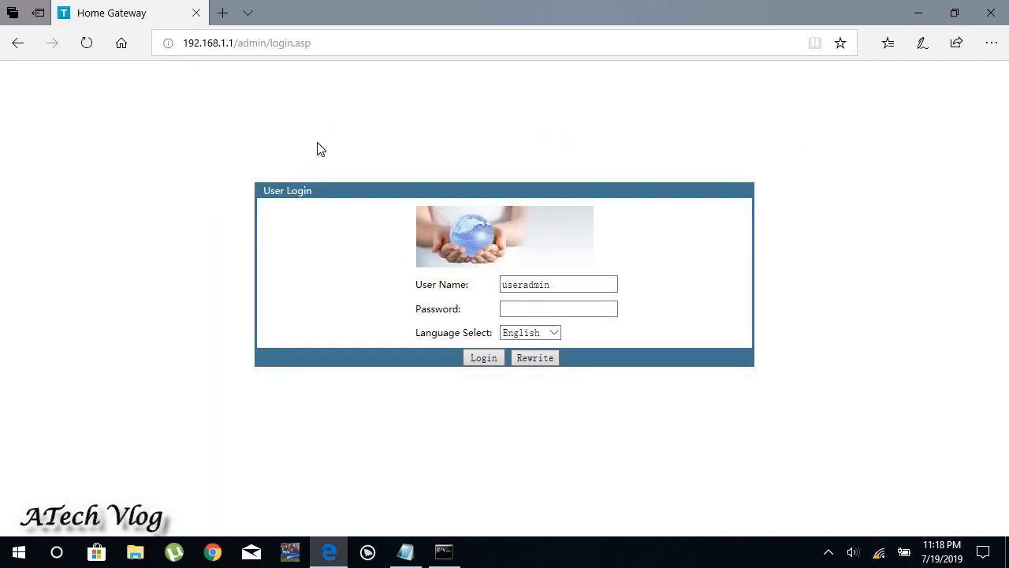
mouse_move(287, 260)
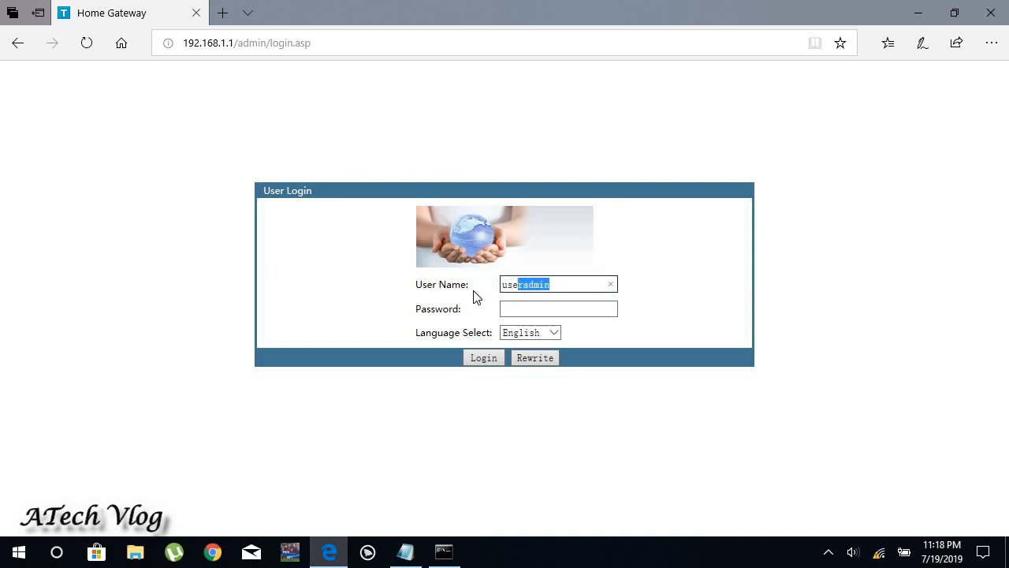
click(557, 308)
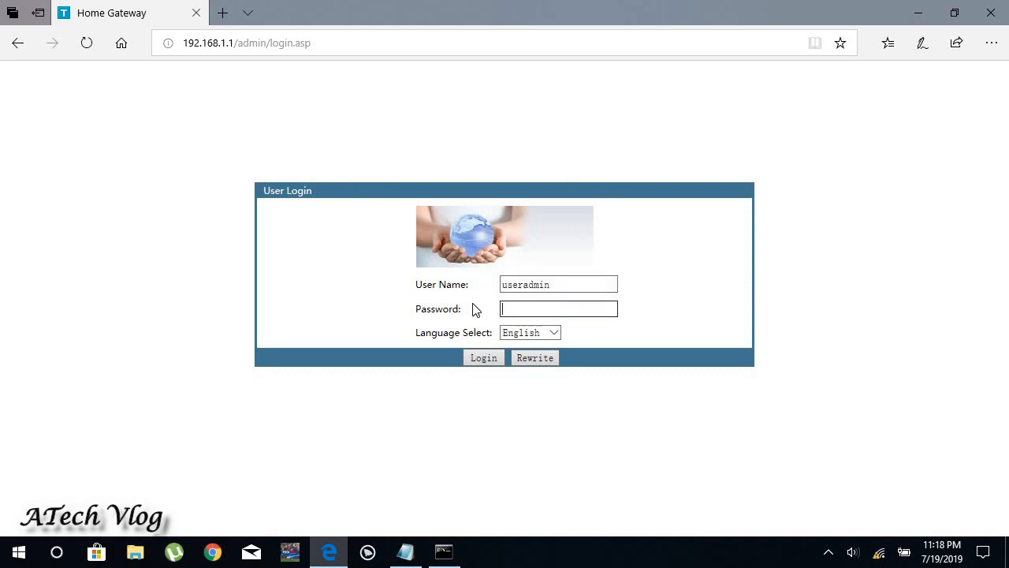
click(559, 308)
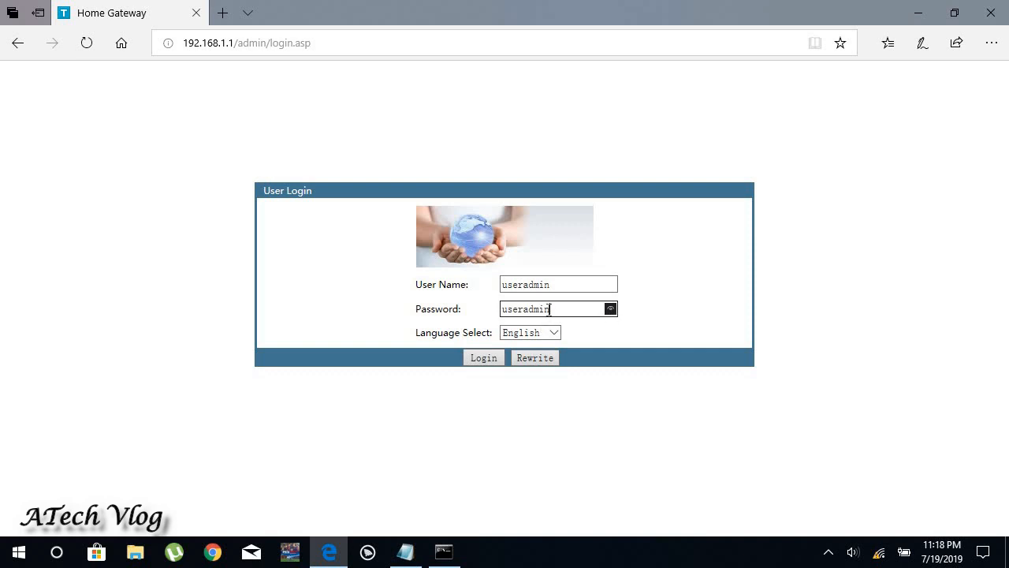
click(484, 357)
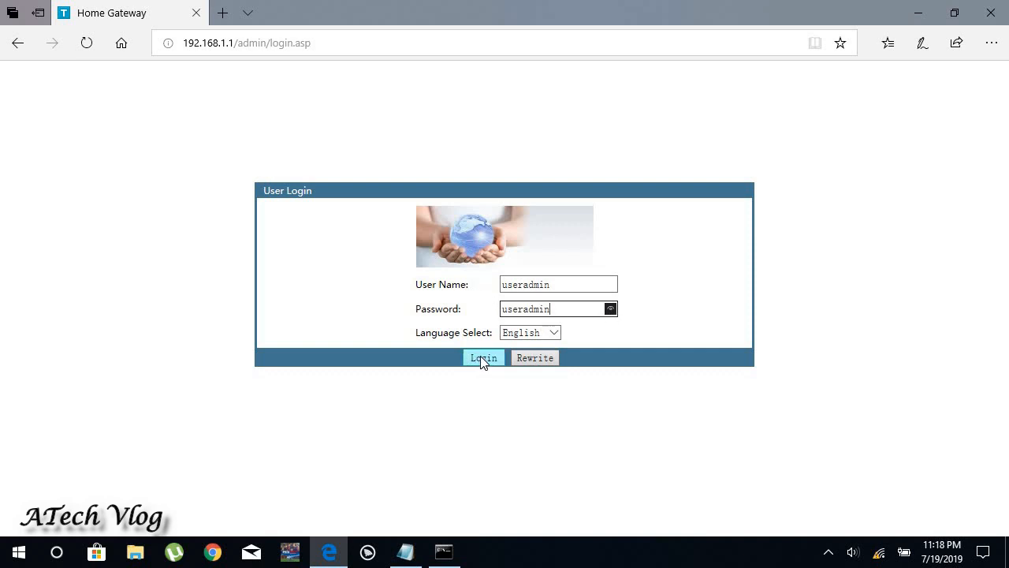
click(483, 357)
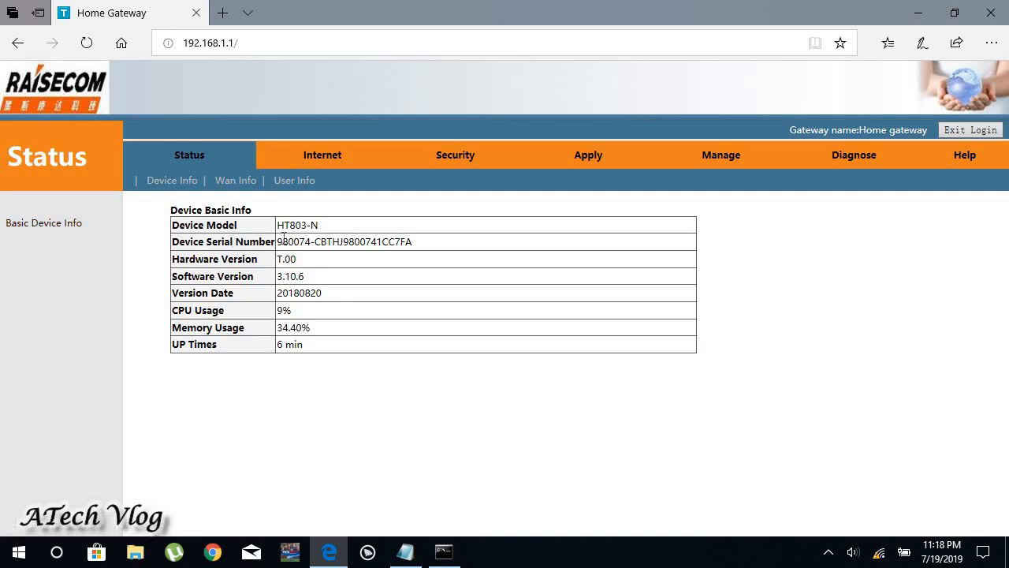
mouse_move(781, 239)
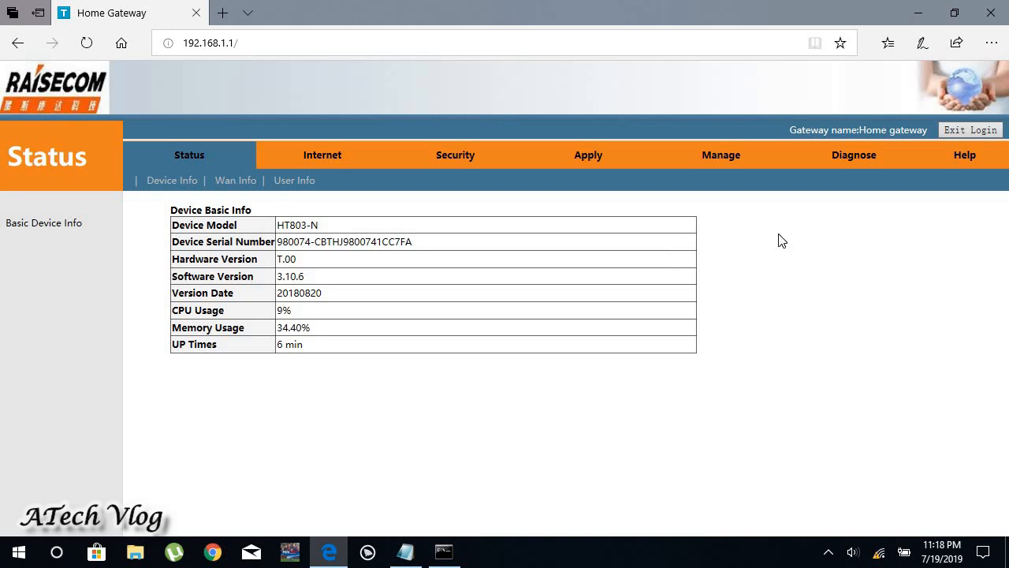
mouse_move(760, 235)
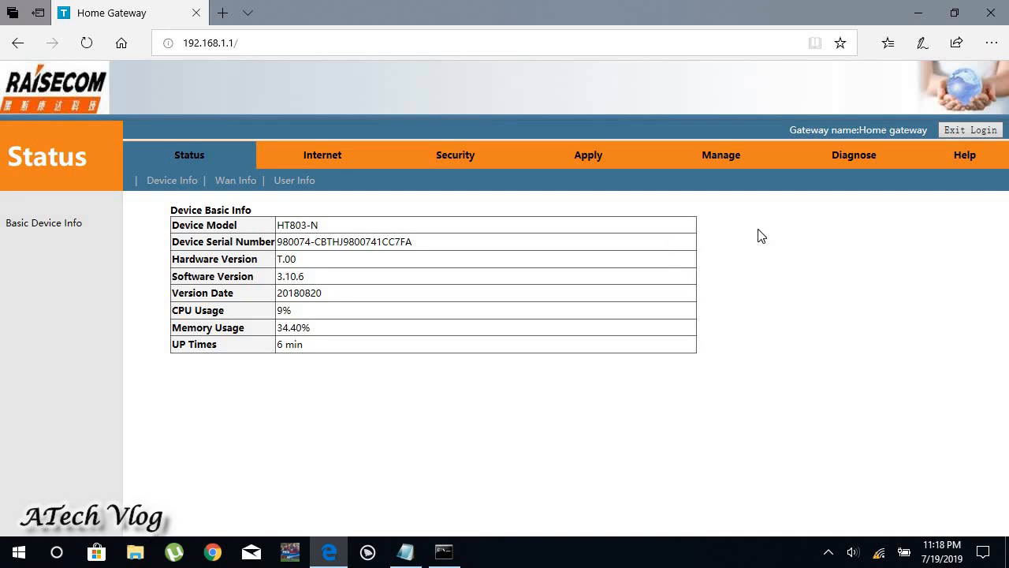
mouse_move(803, 251)
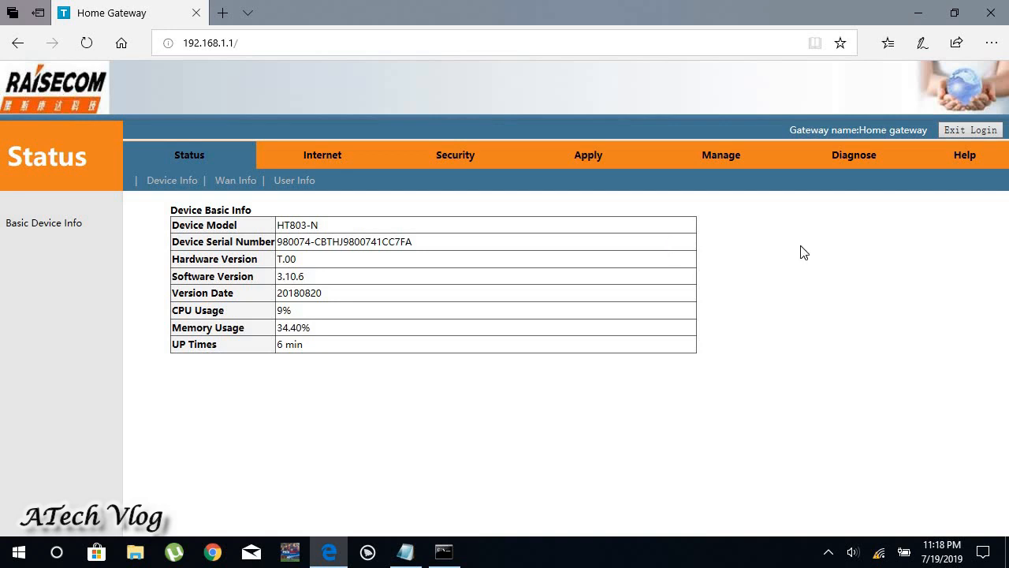
mouse_move(733, 255)
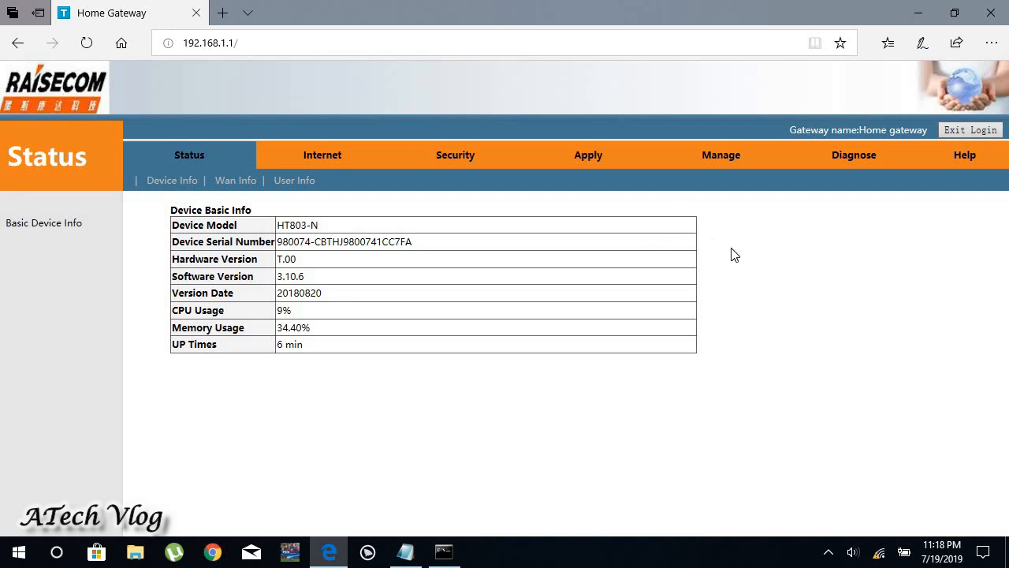
mouse_move(746, 213)
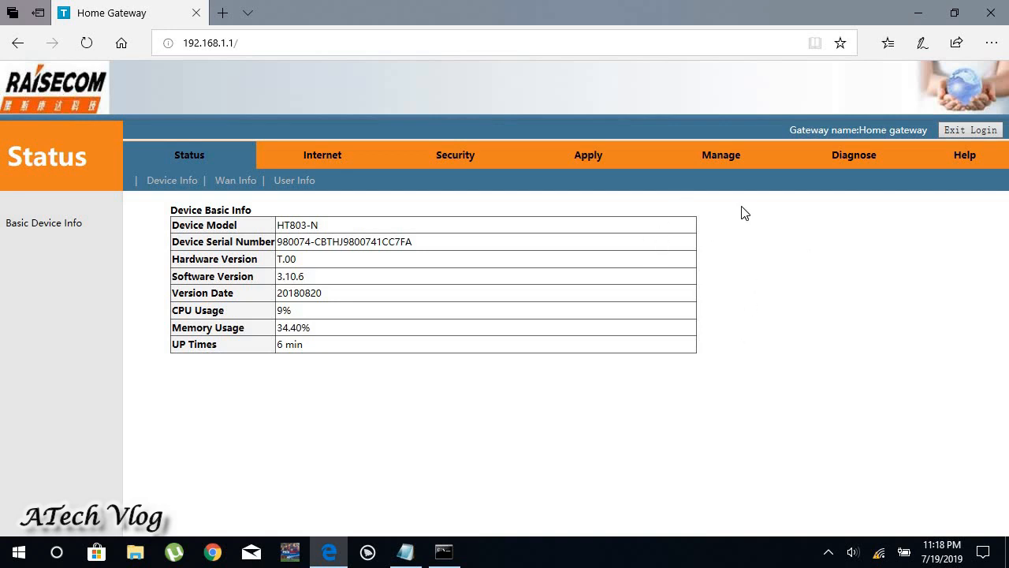
mouse_move(4, 174)
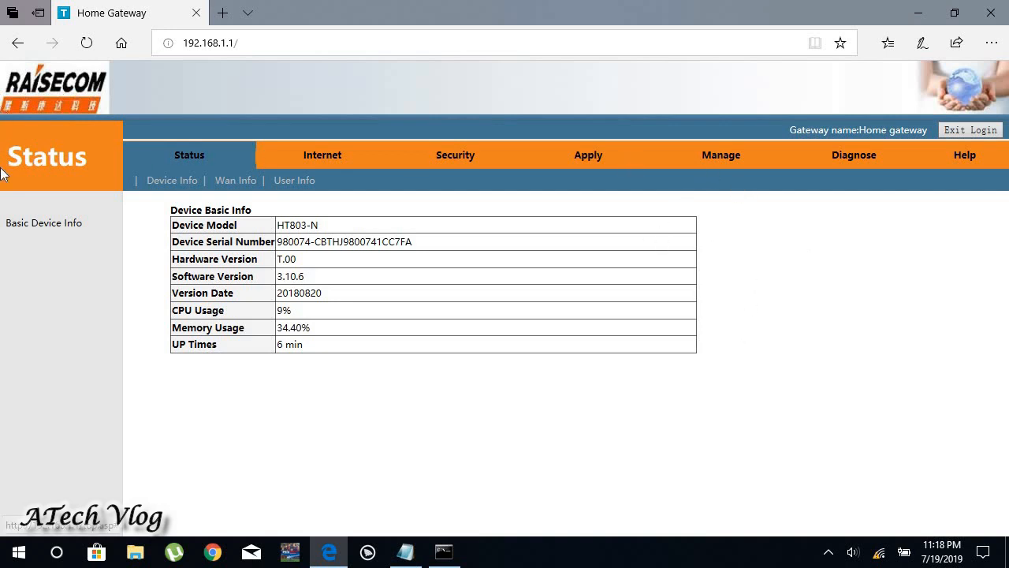
mouse_move(329, 156)
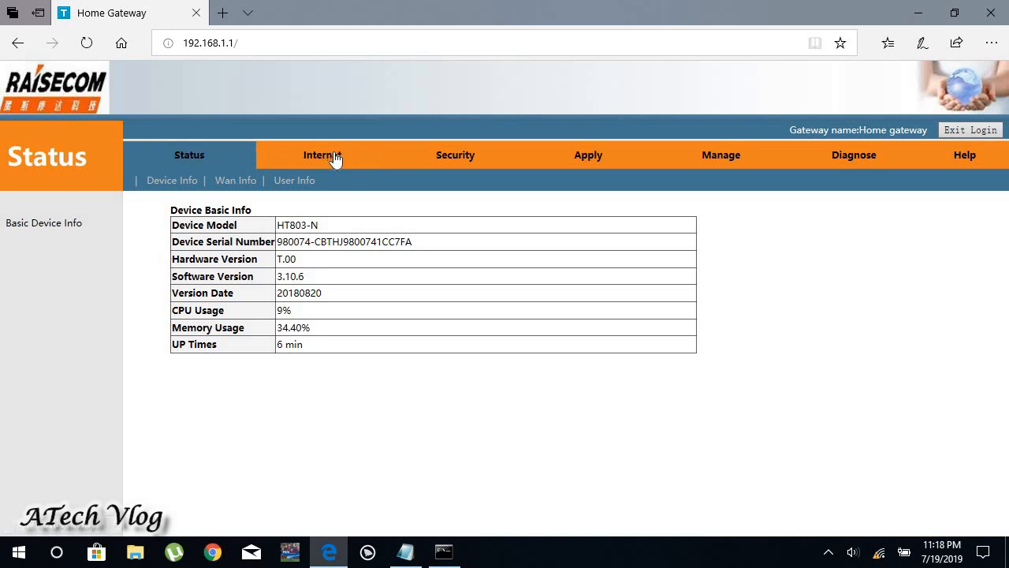
mouse_move(773, 160)
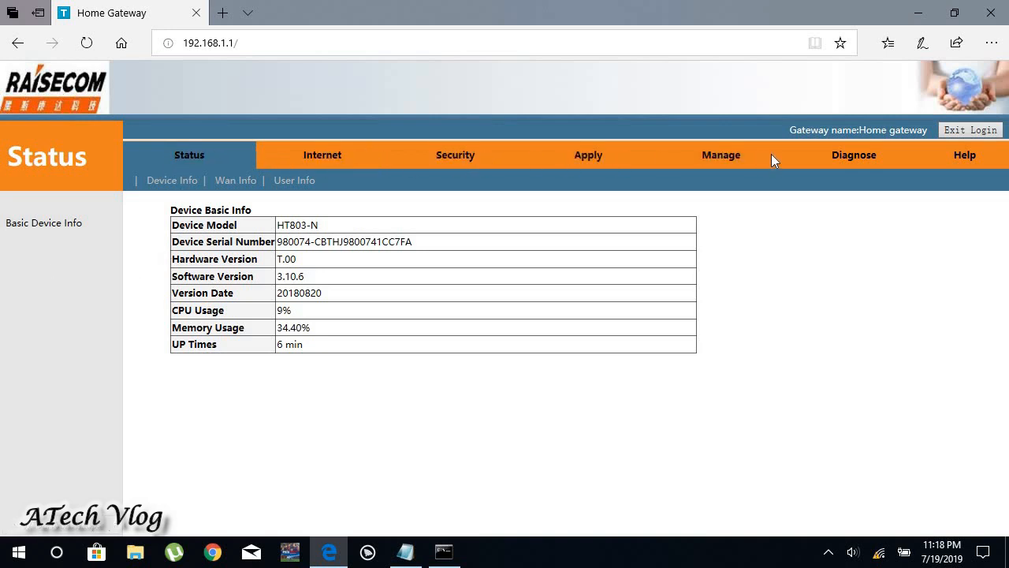
mouse_move(433, 197)
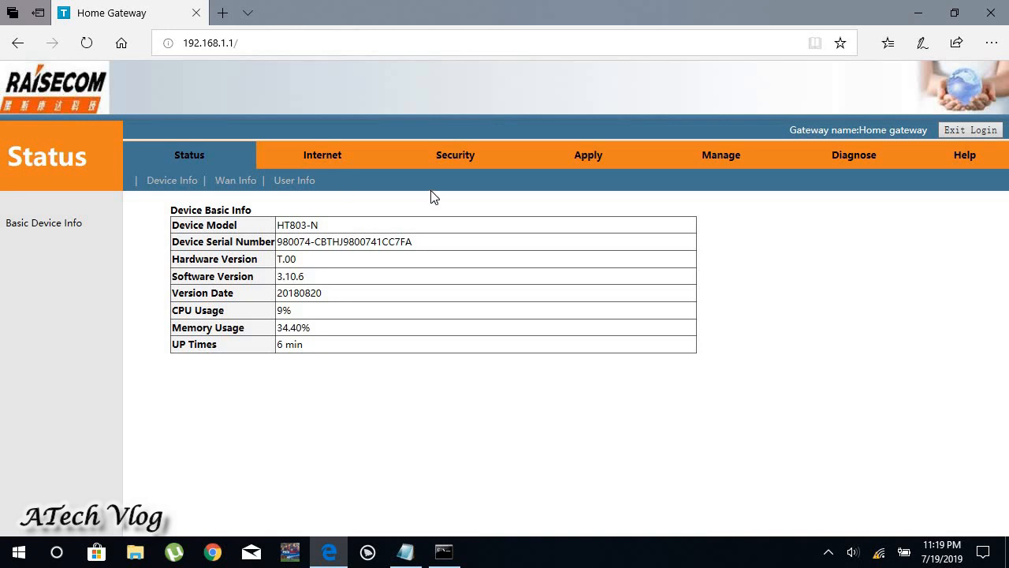
mouse_move(756, 207)
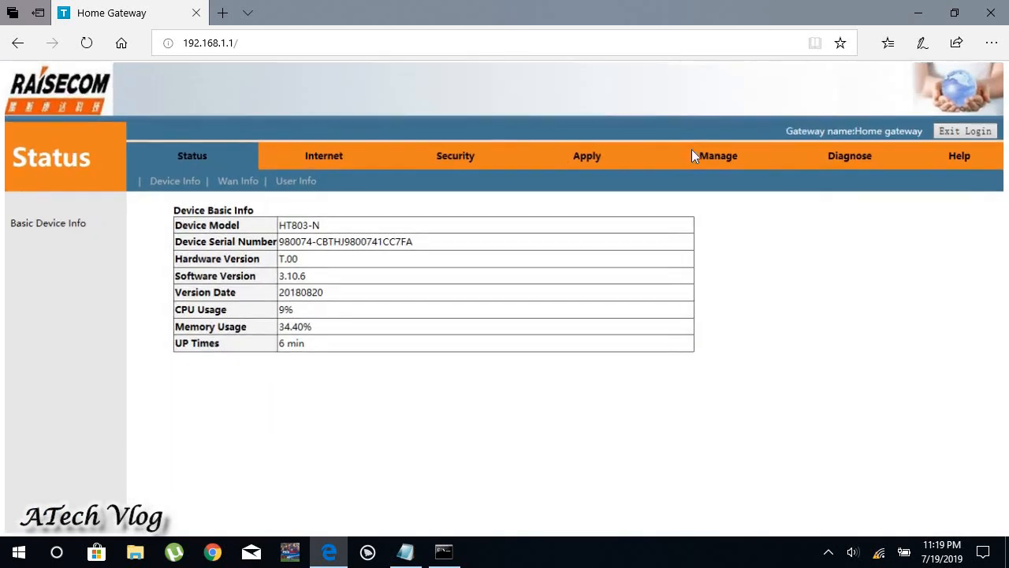
Open Manage, glance at Device Management, then show the User Management password form
click(719, 155)
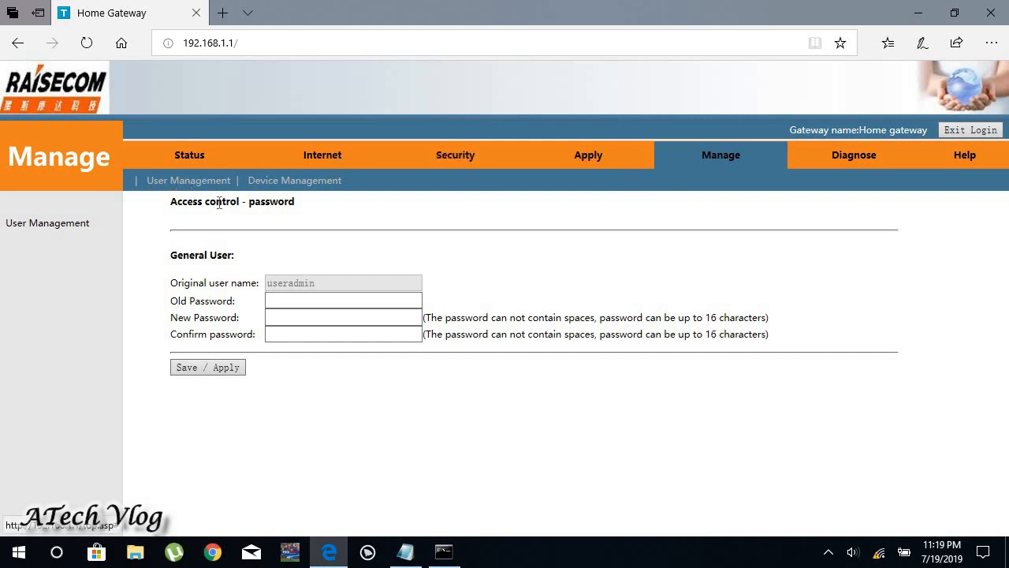
click(294, 180)
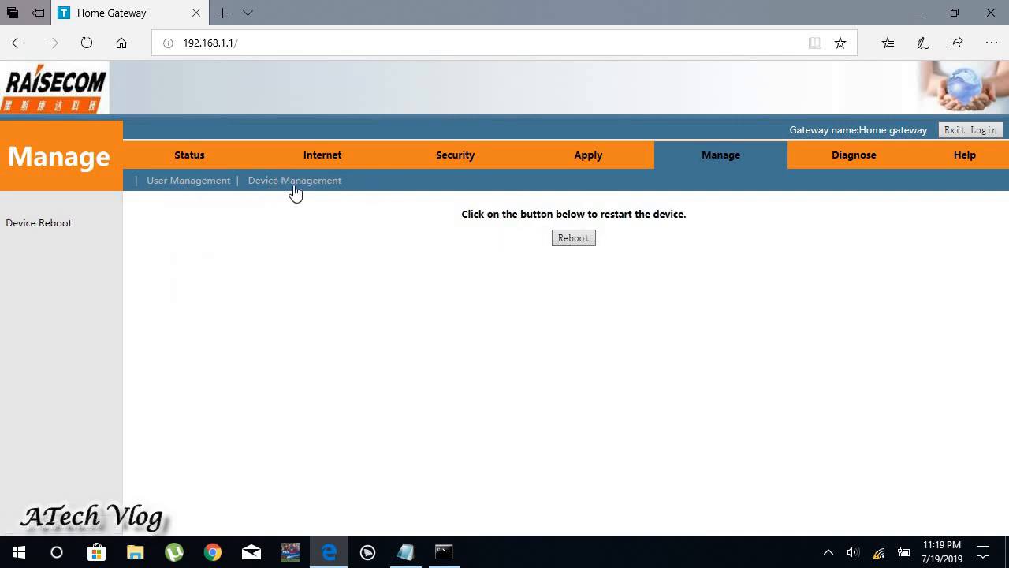
click(188, 180)
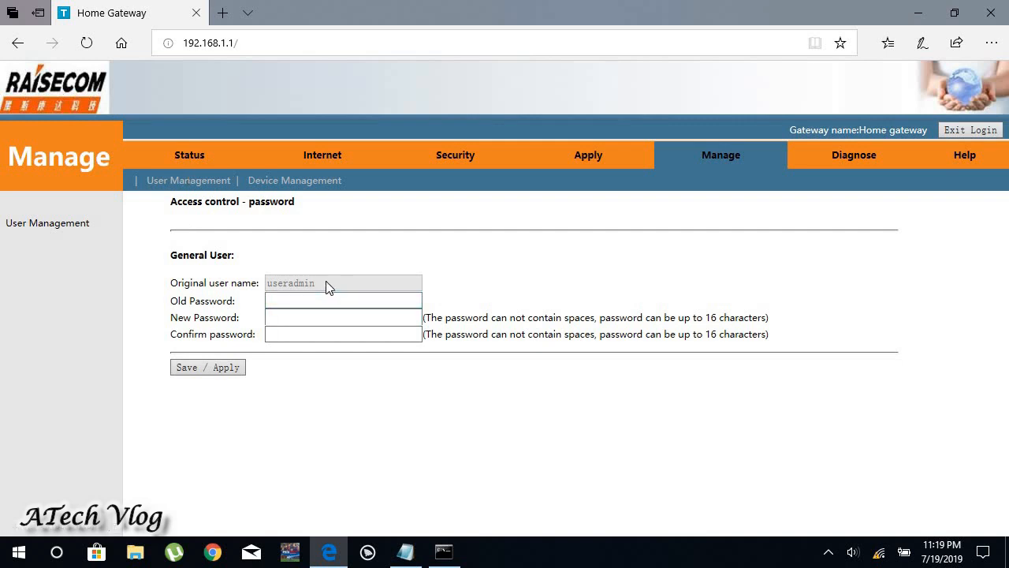
mouse_move(223, 268)
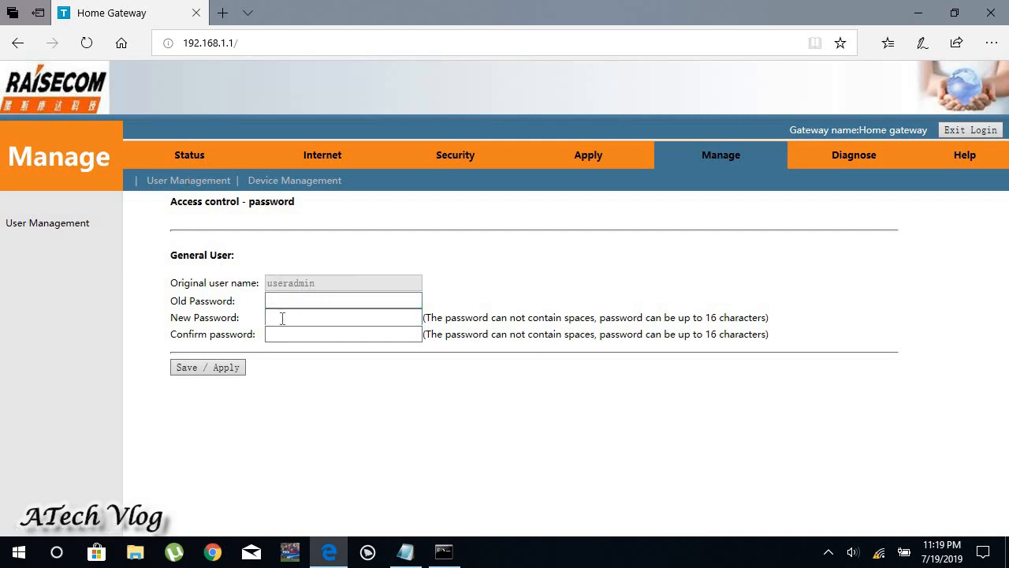
Enter the old and new useradmin passwords and save, getting 'Password modification success!'
click(343, 300)
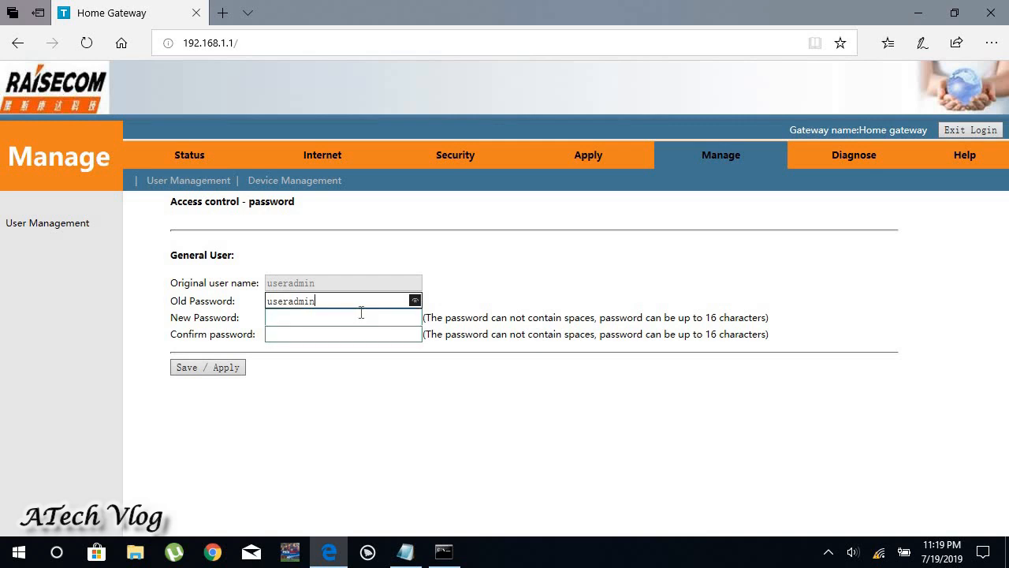
click(343, 317)
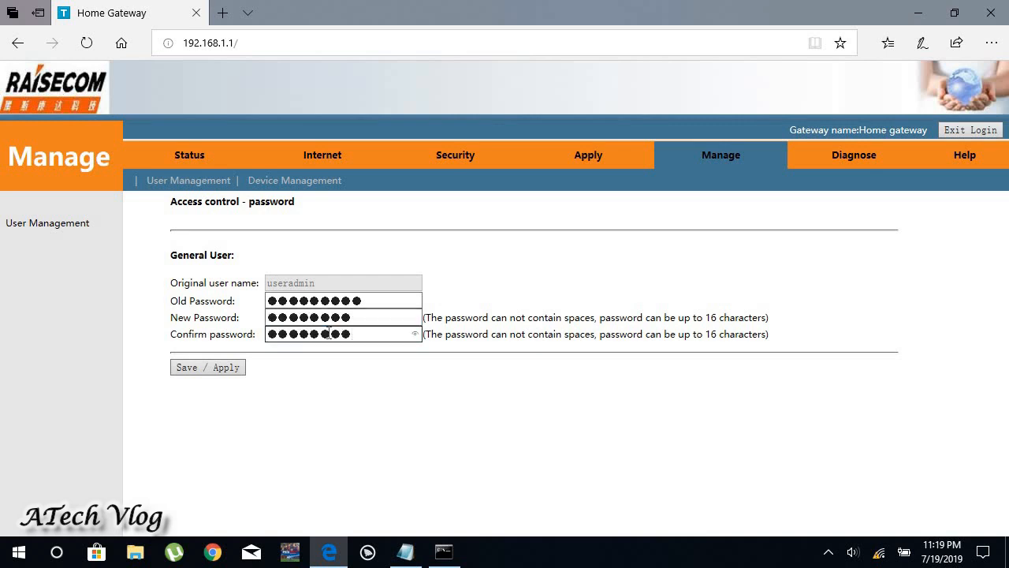
click(207, 367)
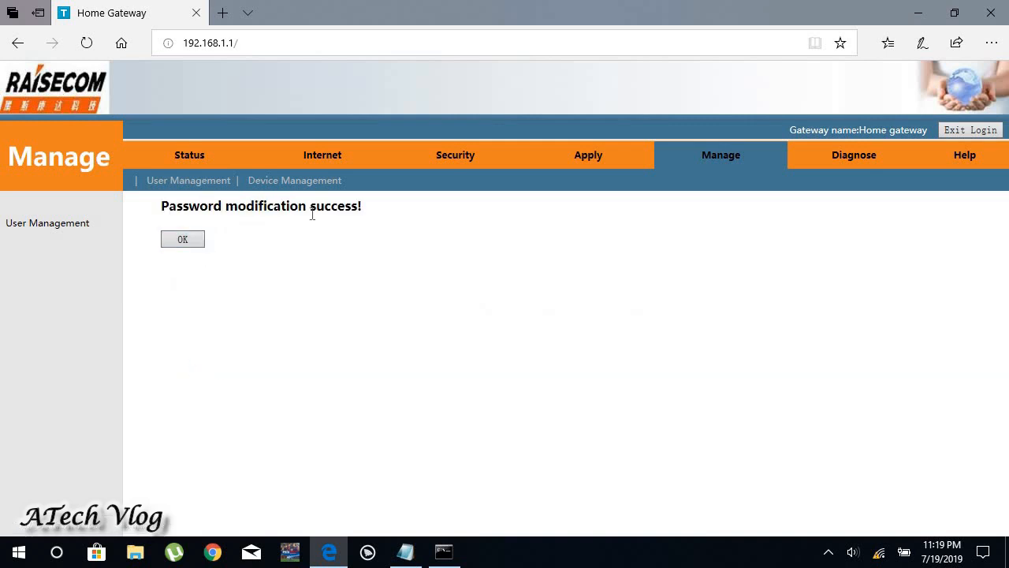
Dismiss the success message, exit login, and retry with the old password, getting 'password error'
click(182, 239)
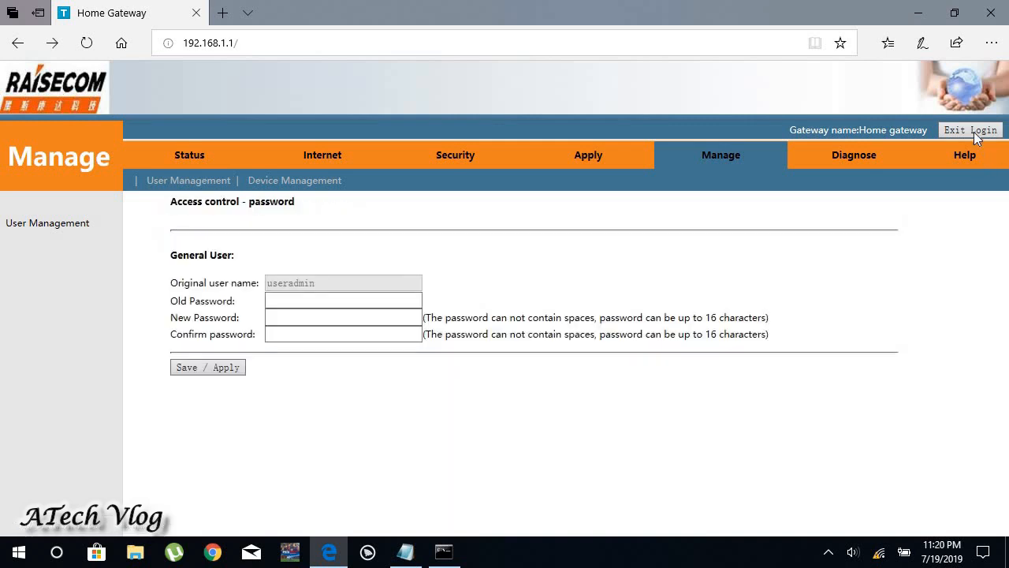
click(970, 130)
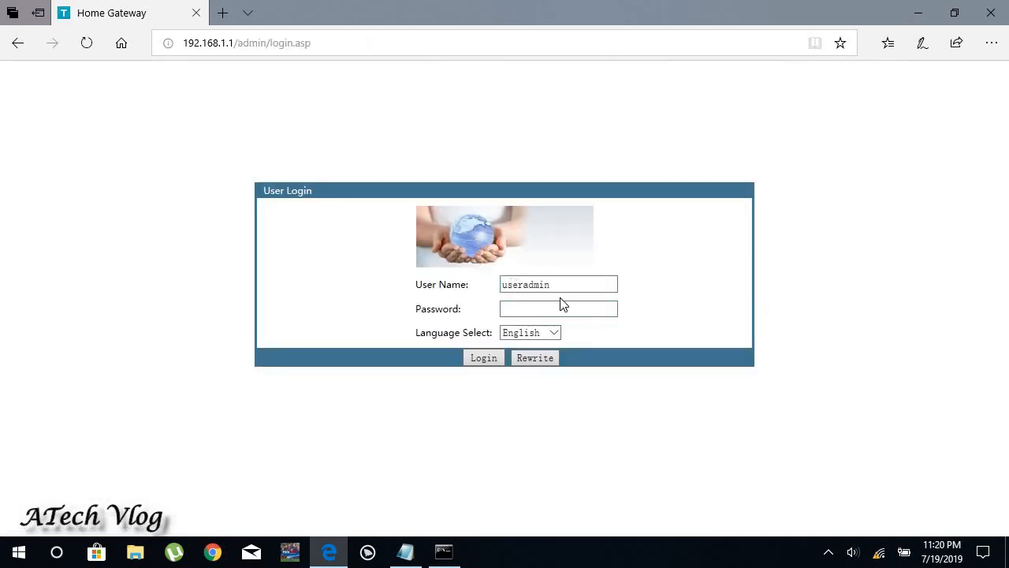
click(559, 309)
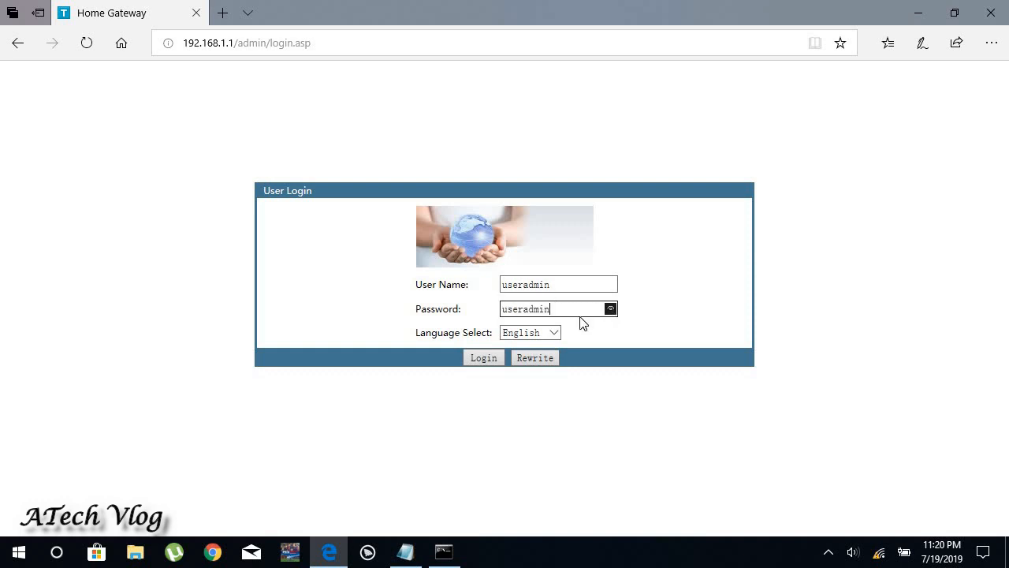
click(483, 358)
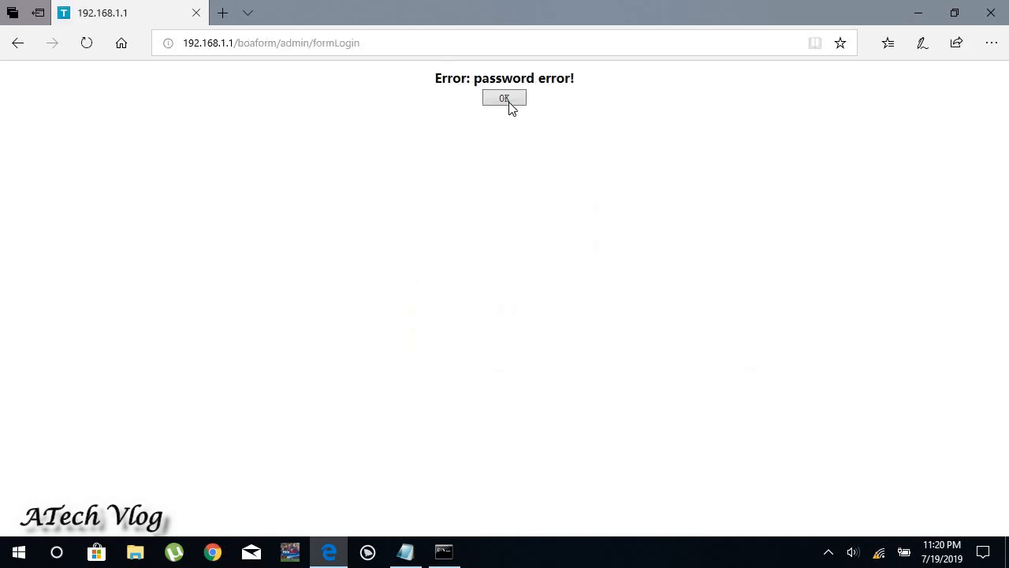
Dismiss the password error, type the new password, and reveal it in plain text
click(504, 98)
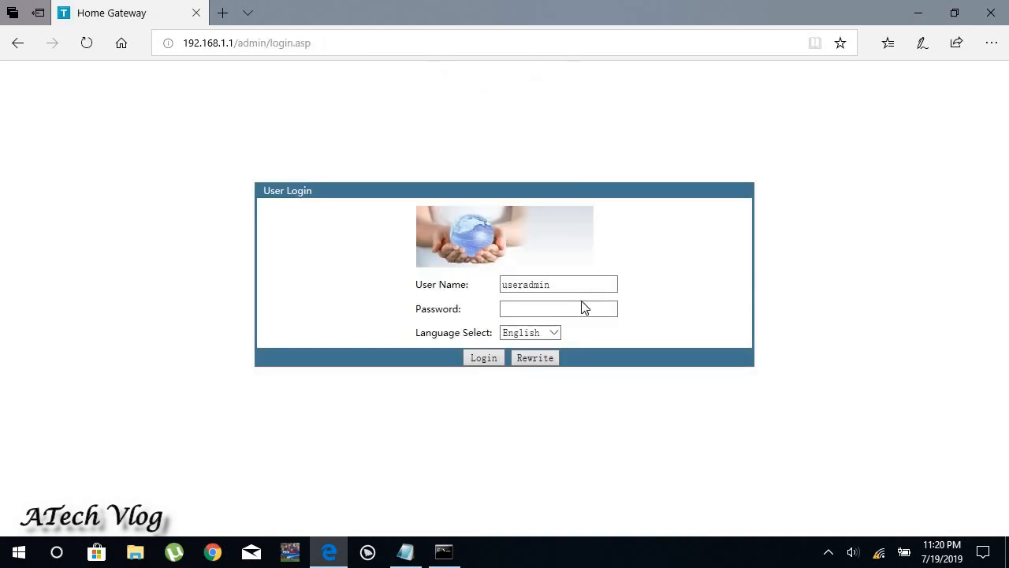
click(558, 308)
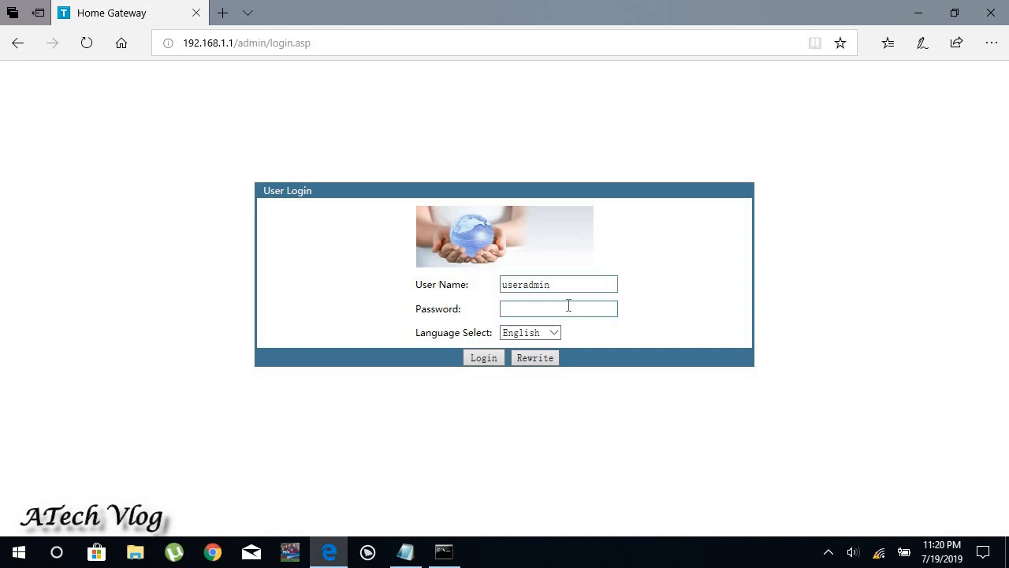
click(558, 307)
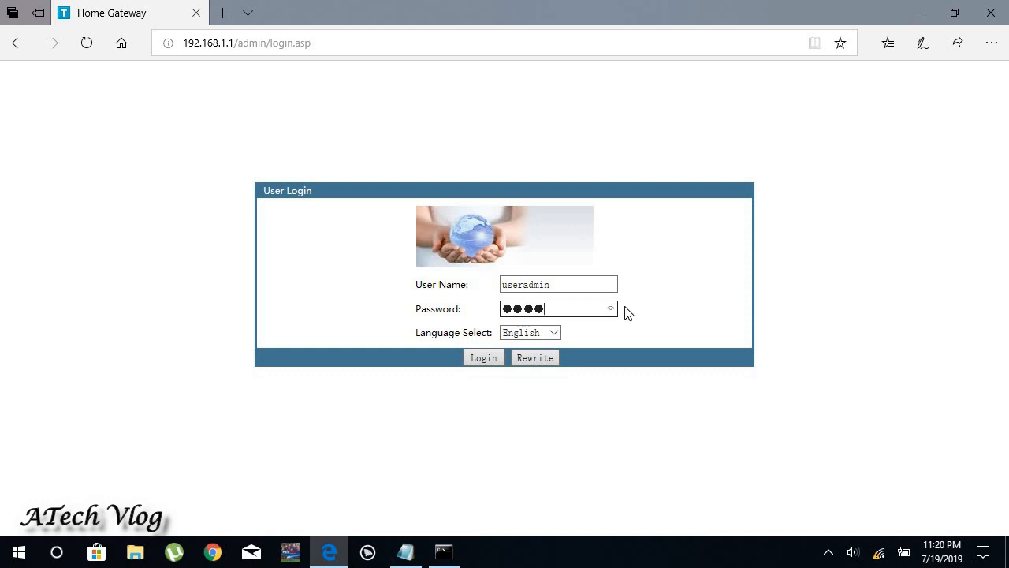
click(611, 309)
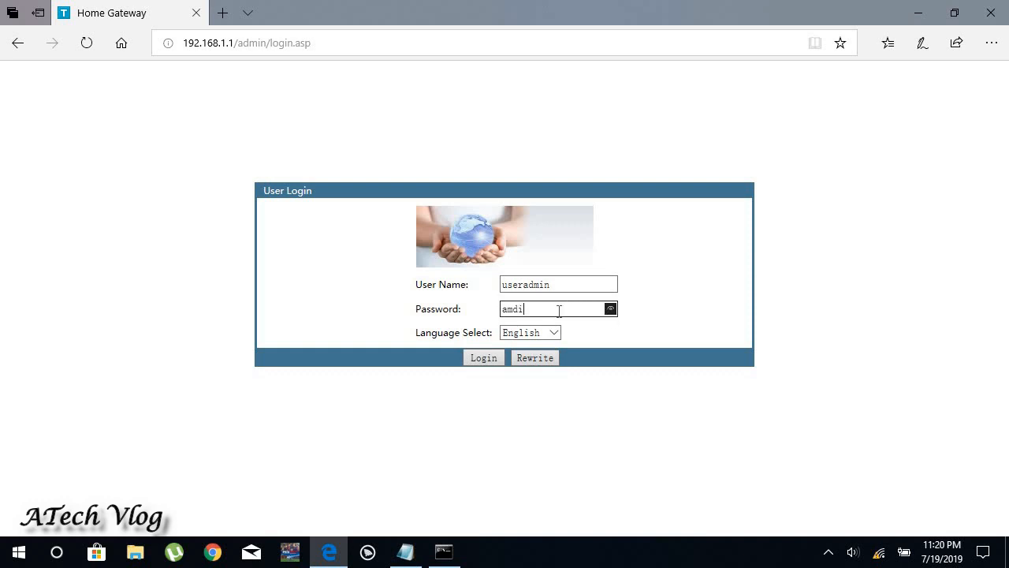